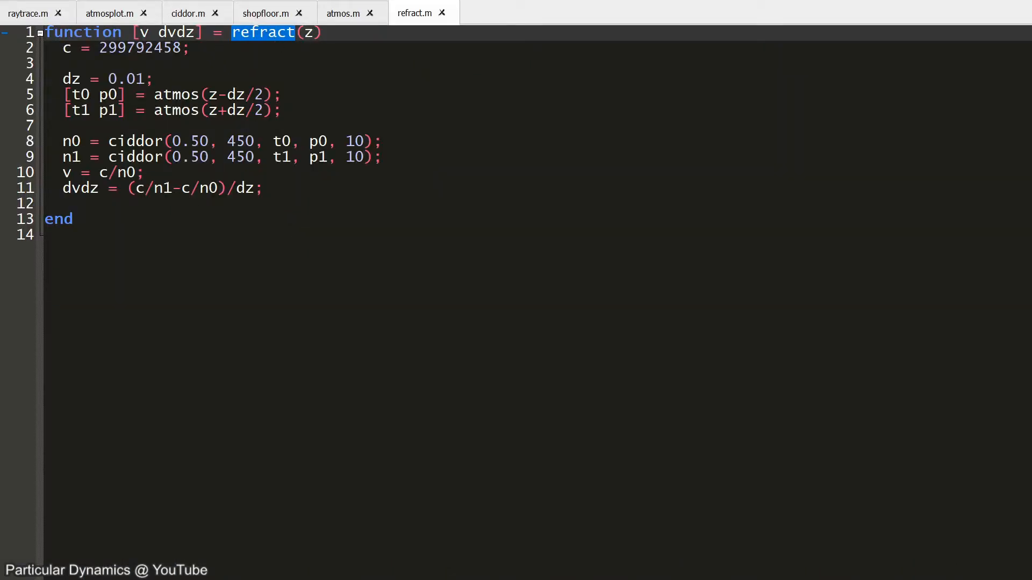
Switch the editor to atmos.m to view the atmospheric pressure and temperature model
{"action": "left_click", "coordinate": [310, 31]}
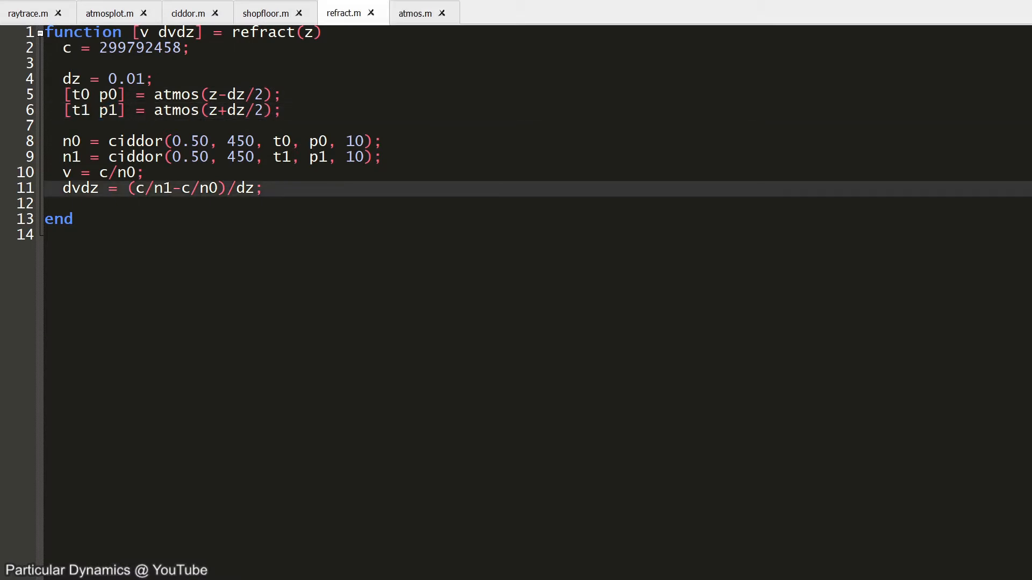
{"action": "left_click", "coordinate": [415, 13]}
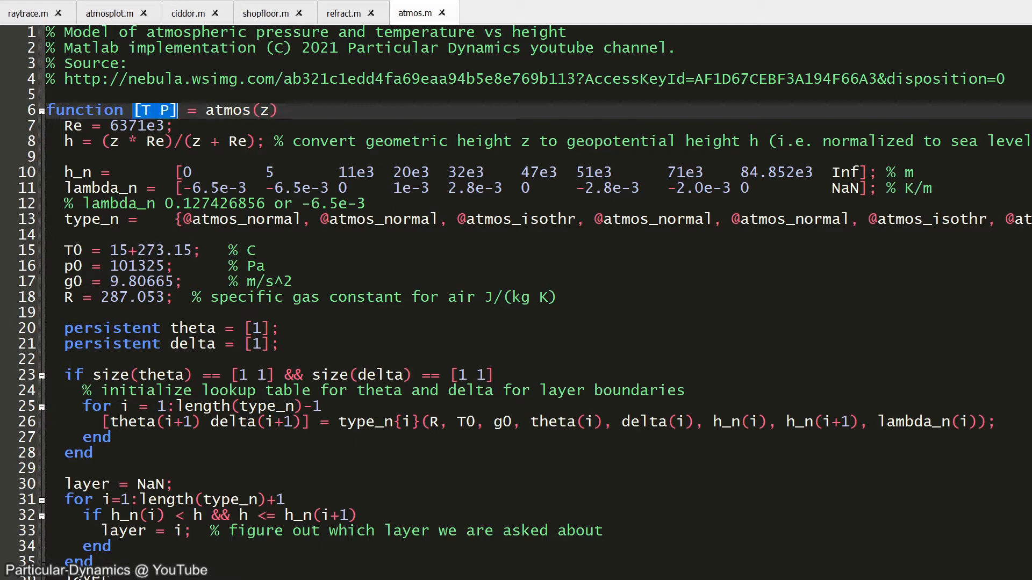
View ciddor.m's function header and highlight its temperature input t
{"action": "left_click", "coordinate": [190, 13]}
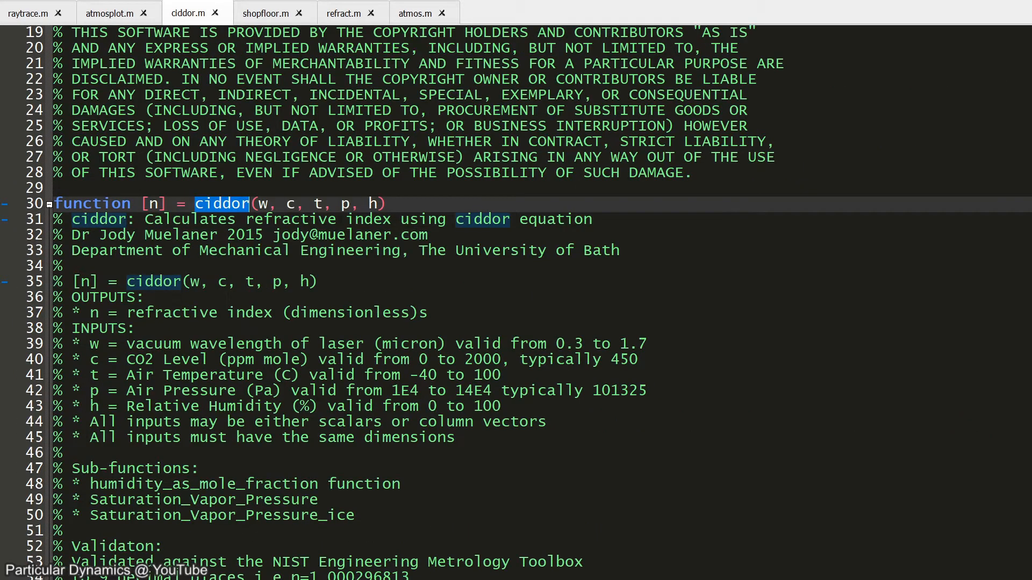
{"action": "scroll", "scroll_direction": "down", "scroll_amount": 3}
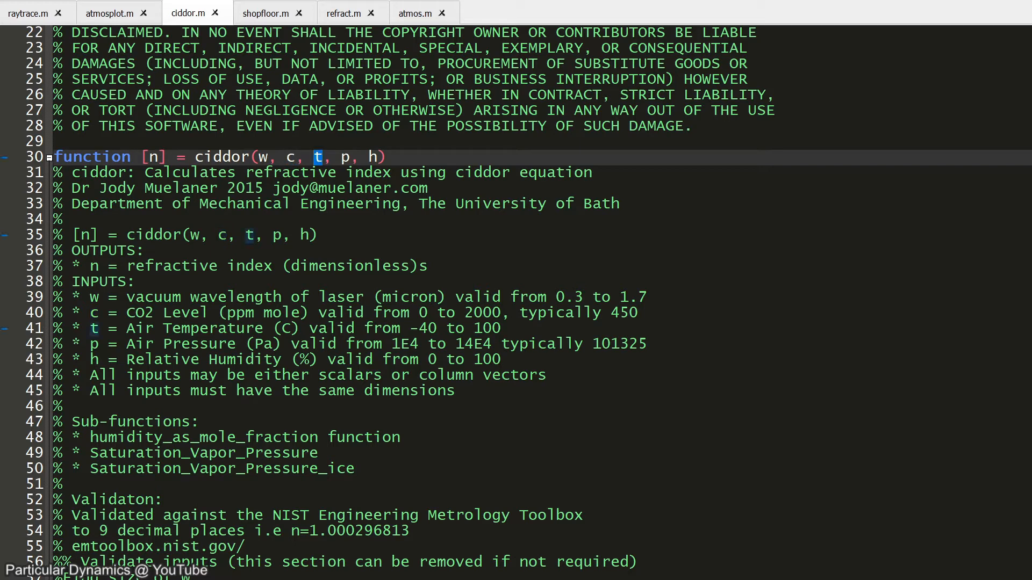
{"action": "left_click", "coordinate": [371, 157]}
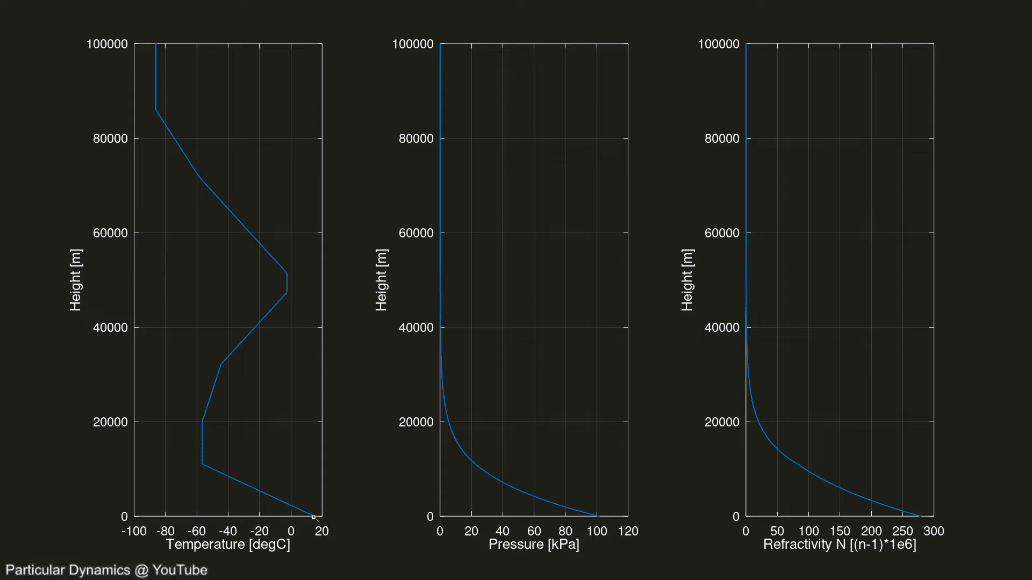
{"action": "mouse_move", "coordinate": [294, 282]}
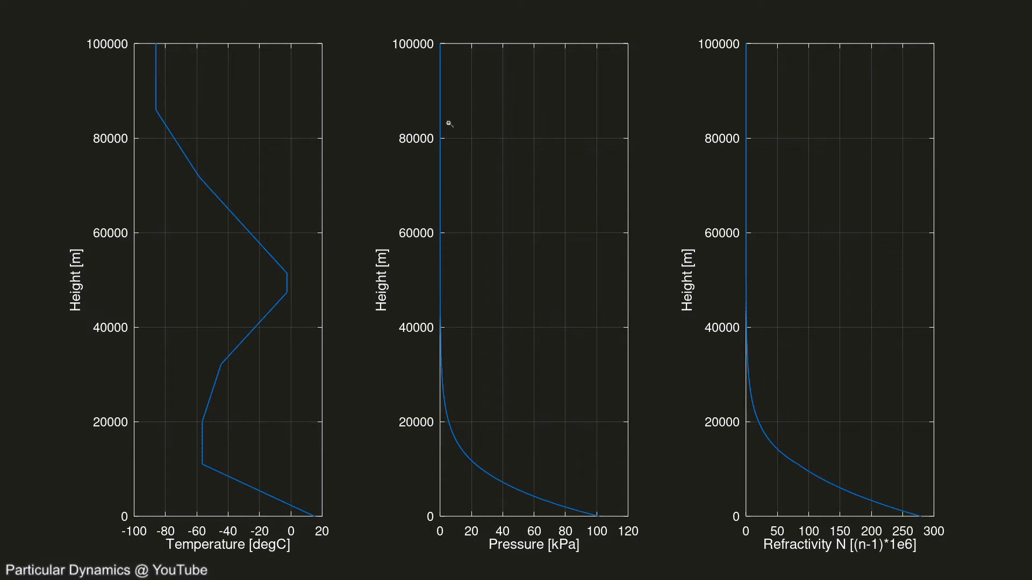
{"action": "mouse_move", "coordinate": [766, 418]}
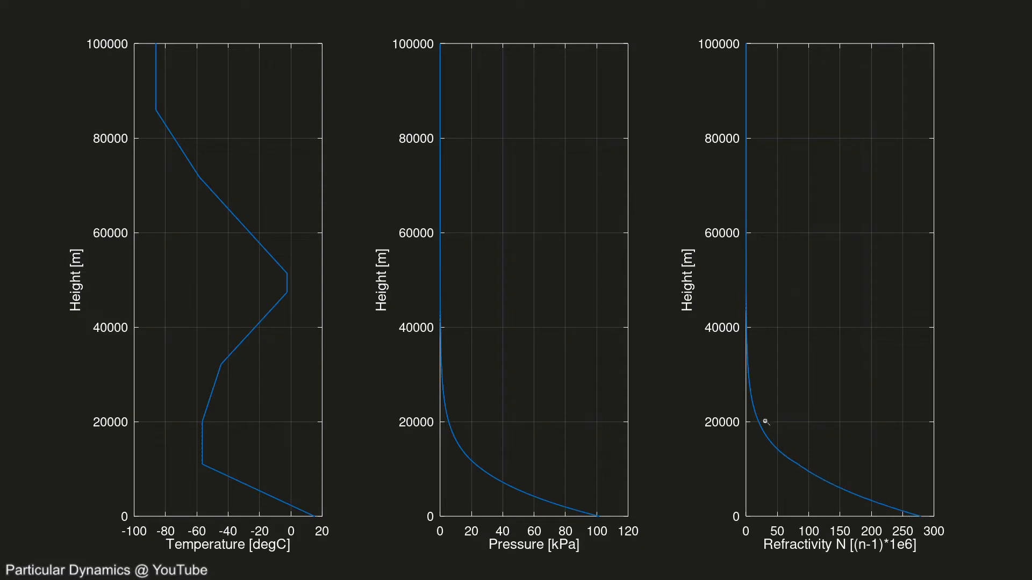
Return to raytrace.m with its ray position, direction and ground-hit definitions
{"action": "left_click", "coordinate": [26, 13]}
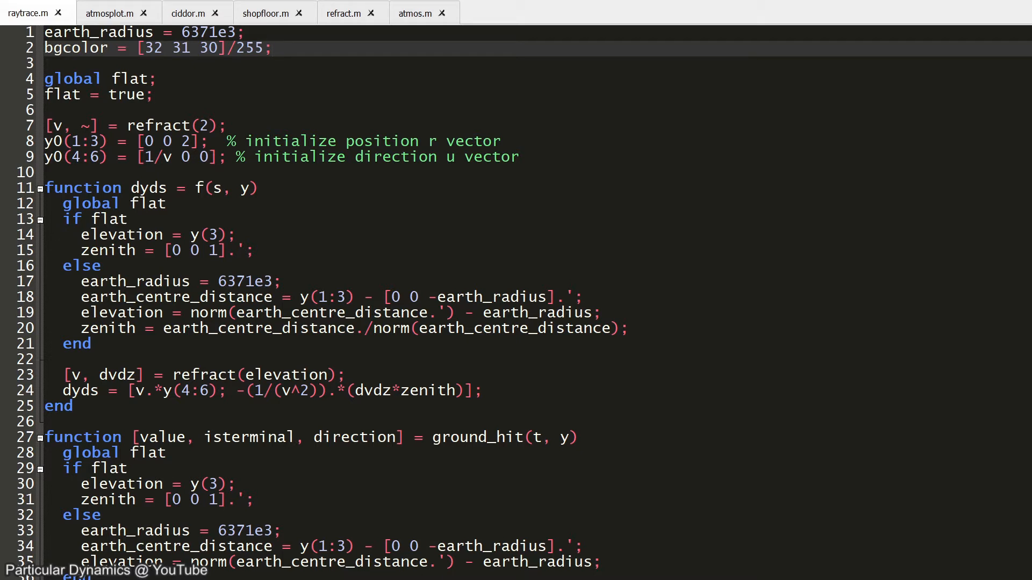
{"action": "scroll", "scroll_direction": "down", "scroll_amount": 3}
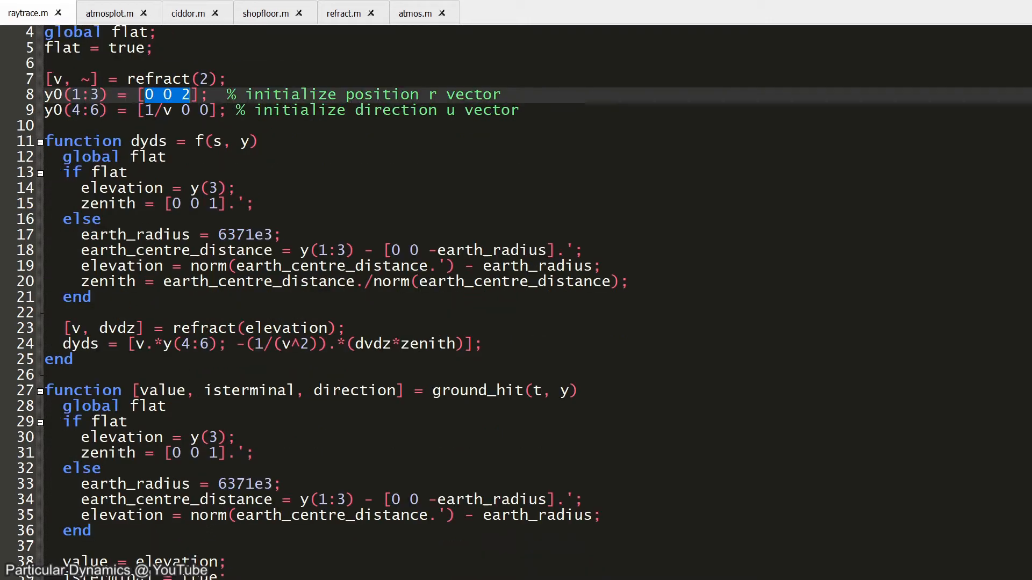
{"action": "mouse_move", "coordinate": [157, 103]}
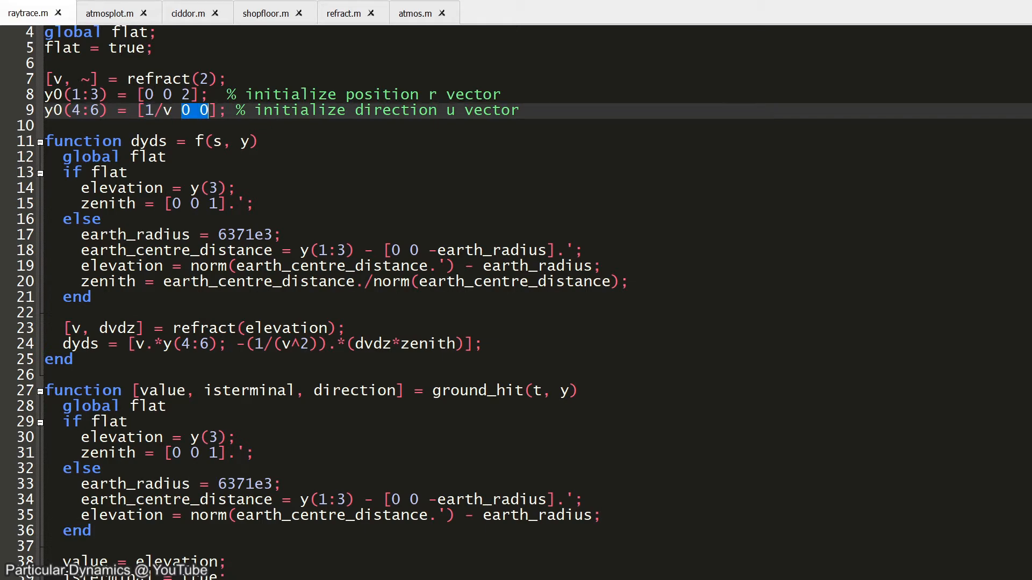
{"action": "scroll", "scroll_direction": "down", "scroll_amount": 3}
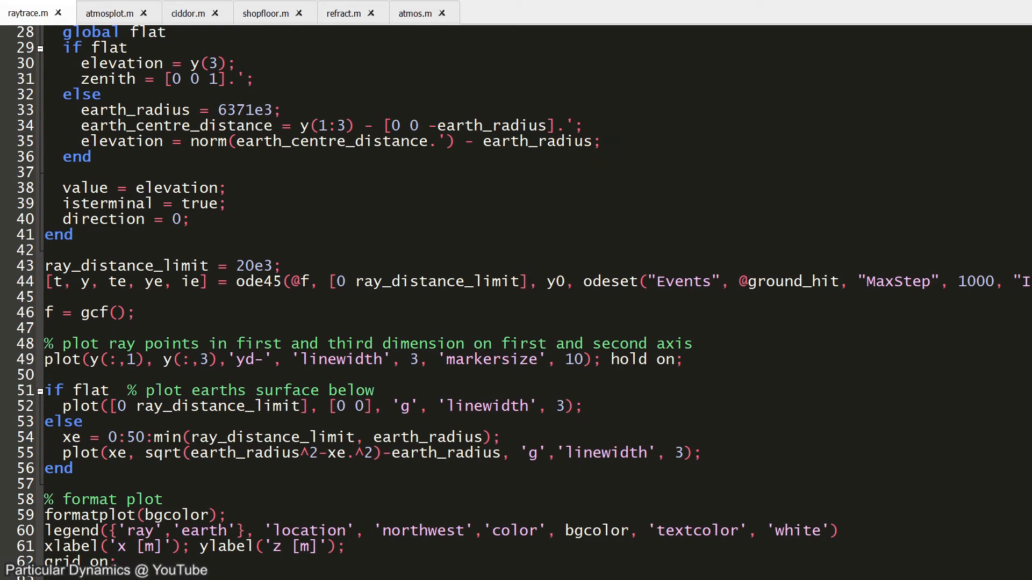
{"action": "left_click_drag", "start_coordinate": [46, 281], "coordinate": [564, 282]}
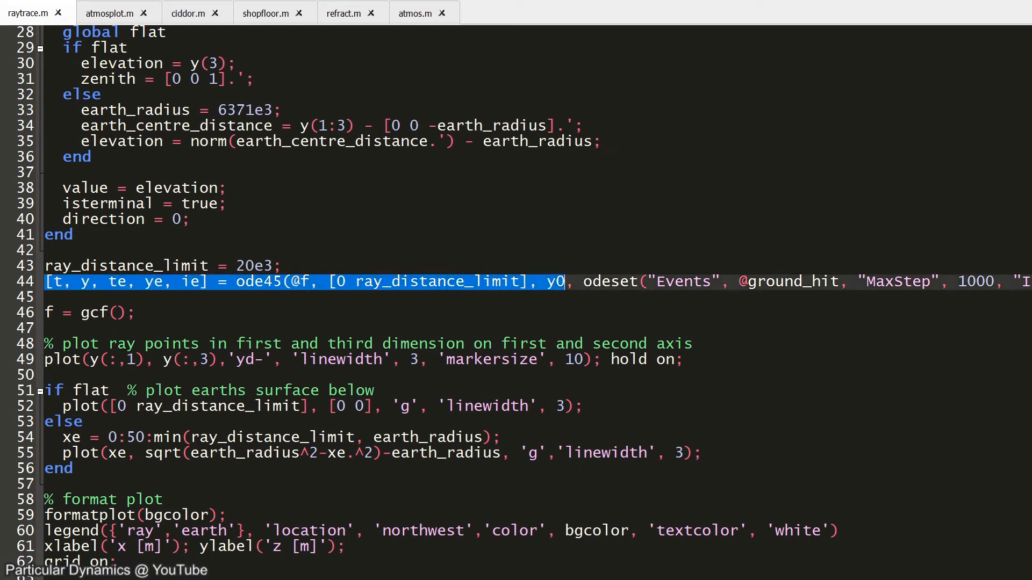
{"action": "double_click", "coordinate": [257, 282]}
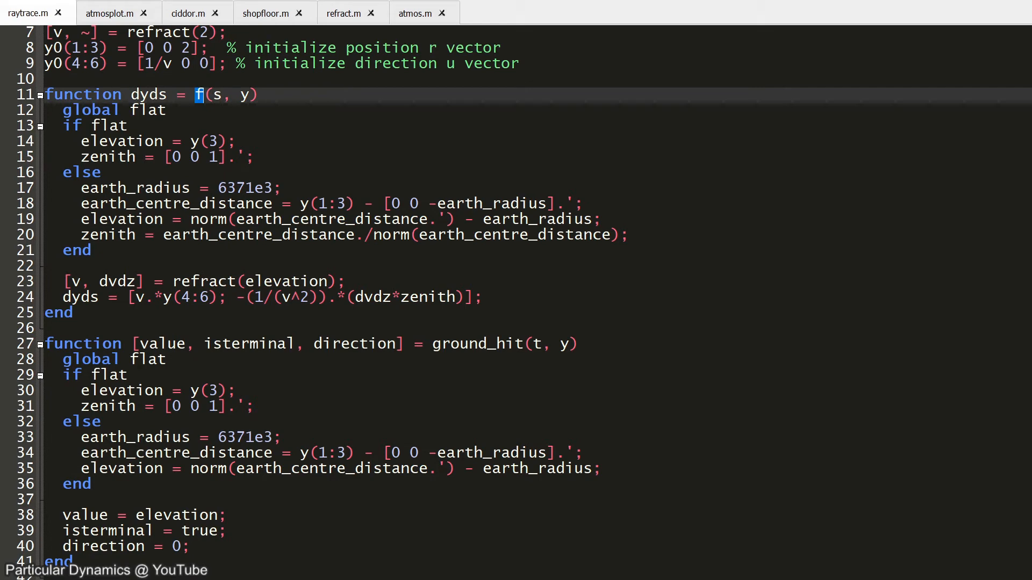
{"action": "double_click", "coordinate": [148, 95]}
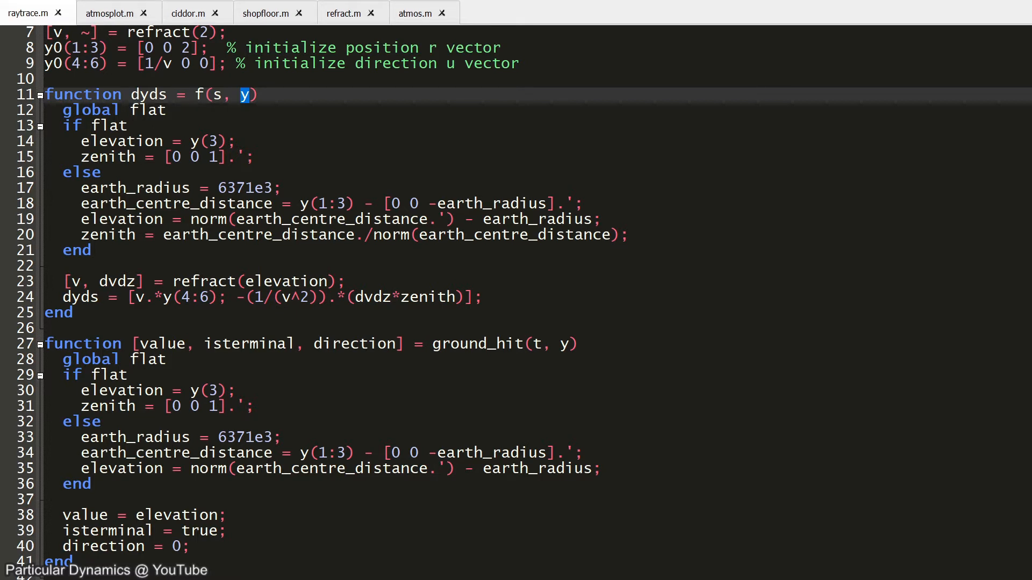
{"action": "left_click_drag", "start_coordinate": [62, 110], "coordinate": [102, 172]}
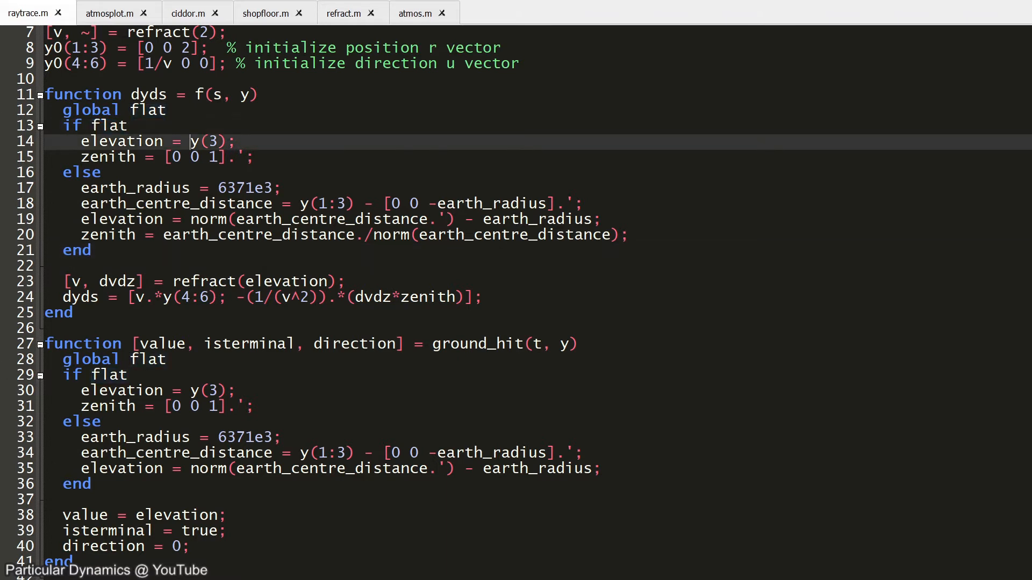
{"action": "double_click", "coordinate": [206, 141]}
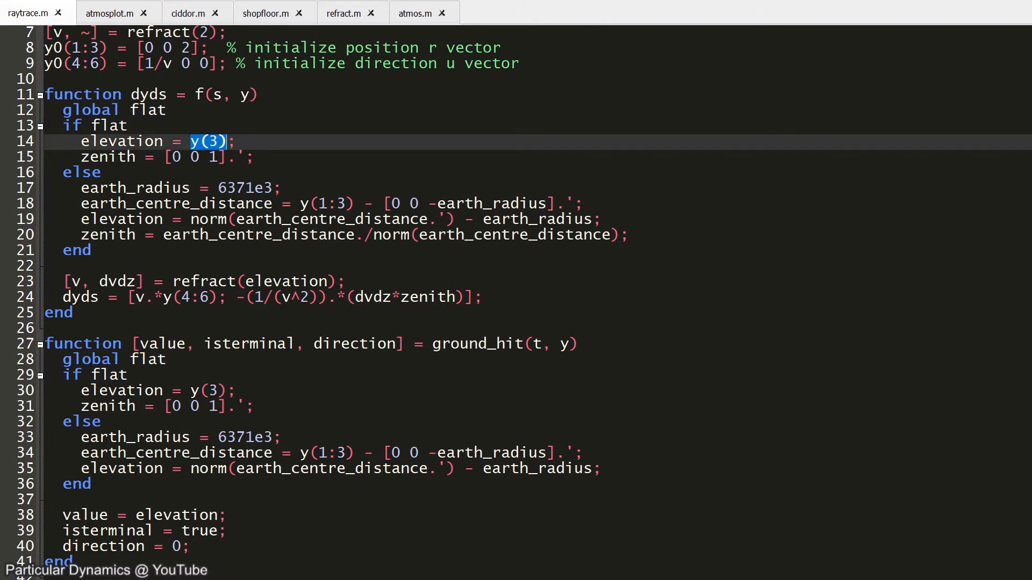
{"action": "mouse_move", "coordinate": [198, 146]}
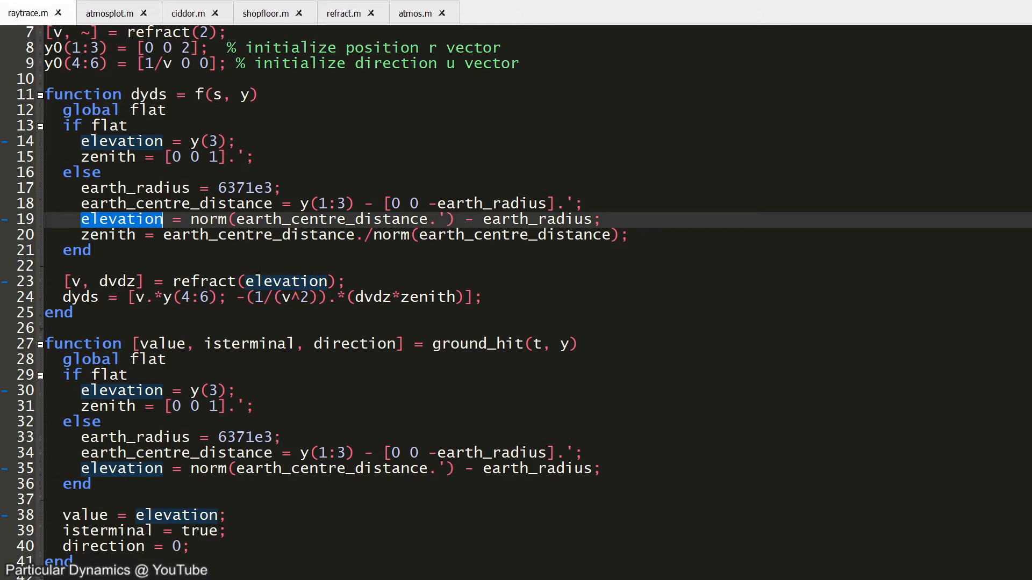
{"action": "left_click", "coordinate": [107, 235]}
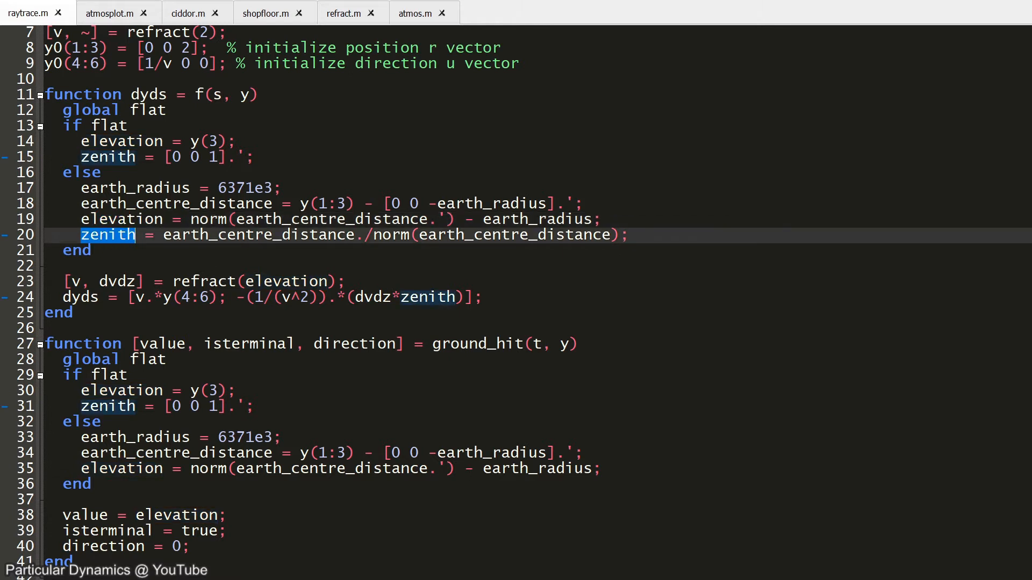
{"action": "double_click", "coordinate": [258, 235]}
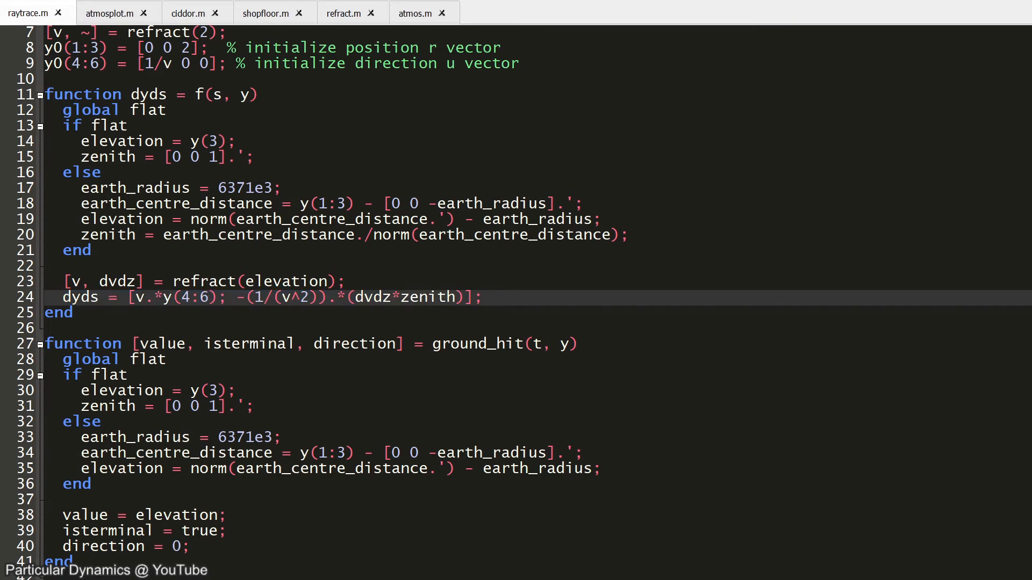
{"action": "scroll", "scroll_direction": "down", "scroll_amount": 3}
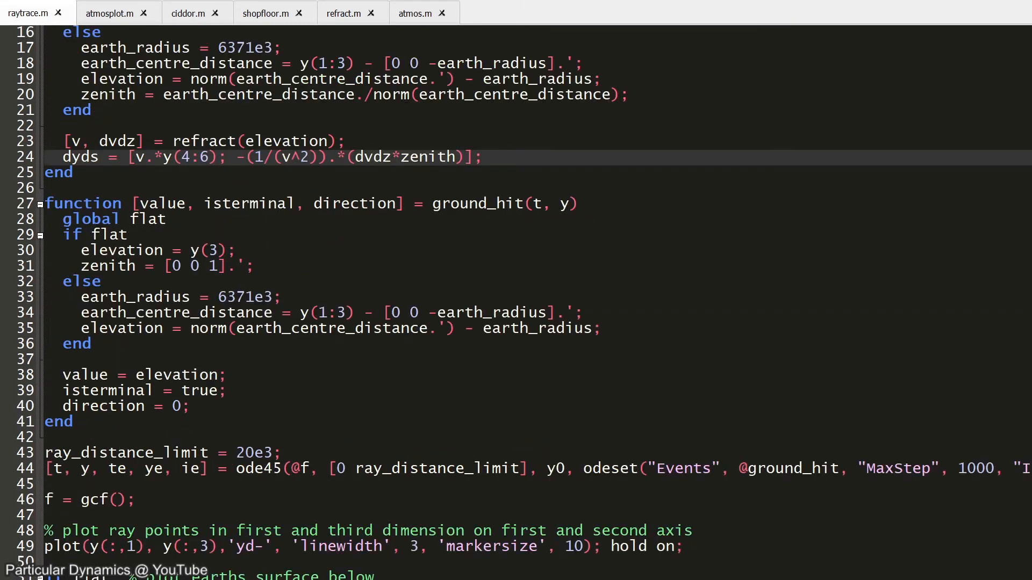
{"action": "left_click_drag", "start_coordinate": [47, 203], "coordinate": [225, 390]}
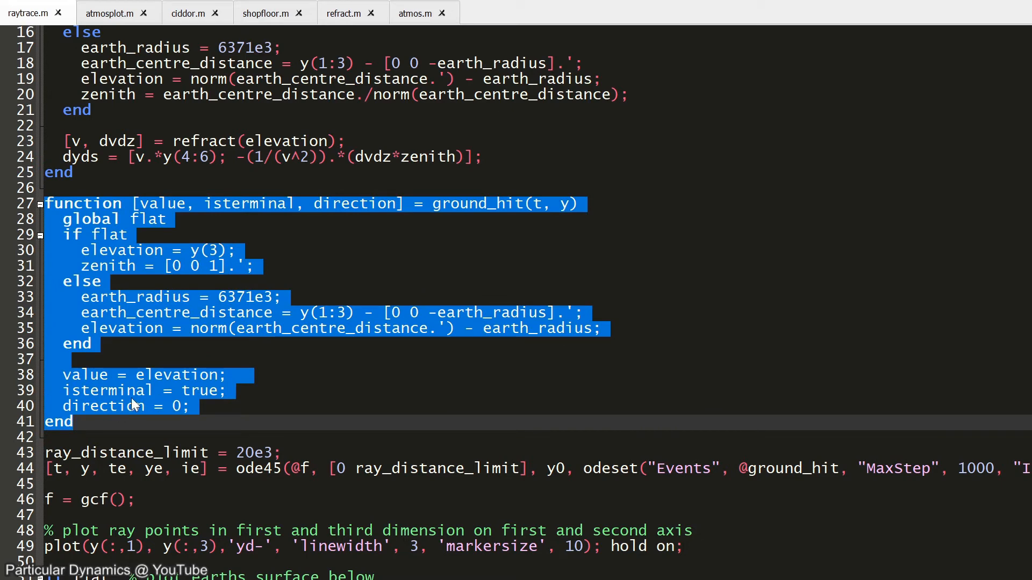
{"action": "mouse_move", "coordinate": [741, 341]}
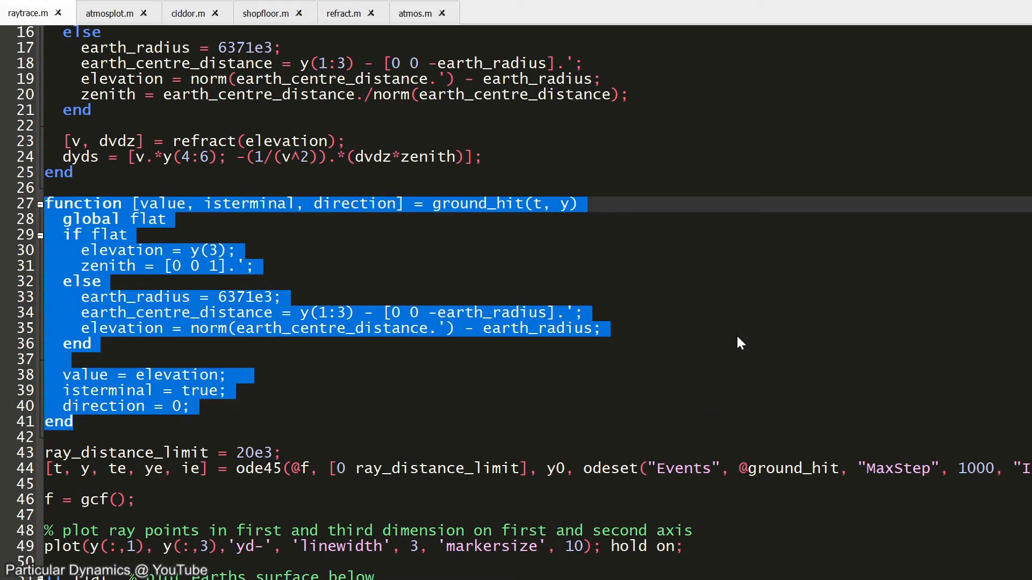
{"action": "scroll", "scroll_direction": "down", "scroll_amount": 3}
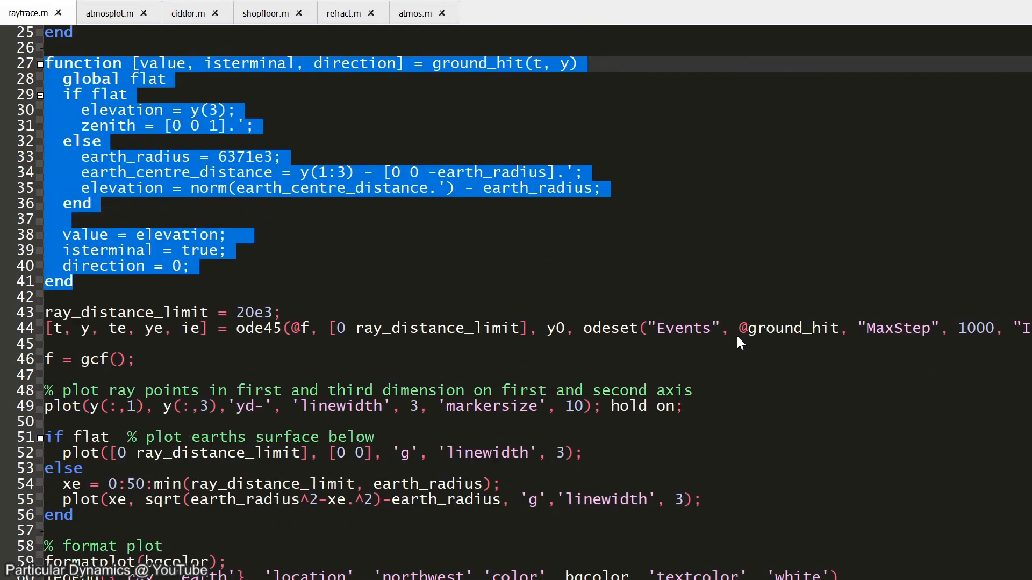
{"action": "scroll", "scroll_direction": "down", "scroll_amount": 3}
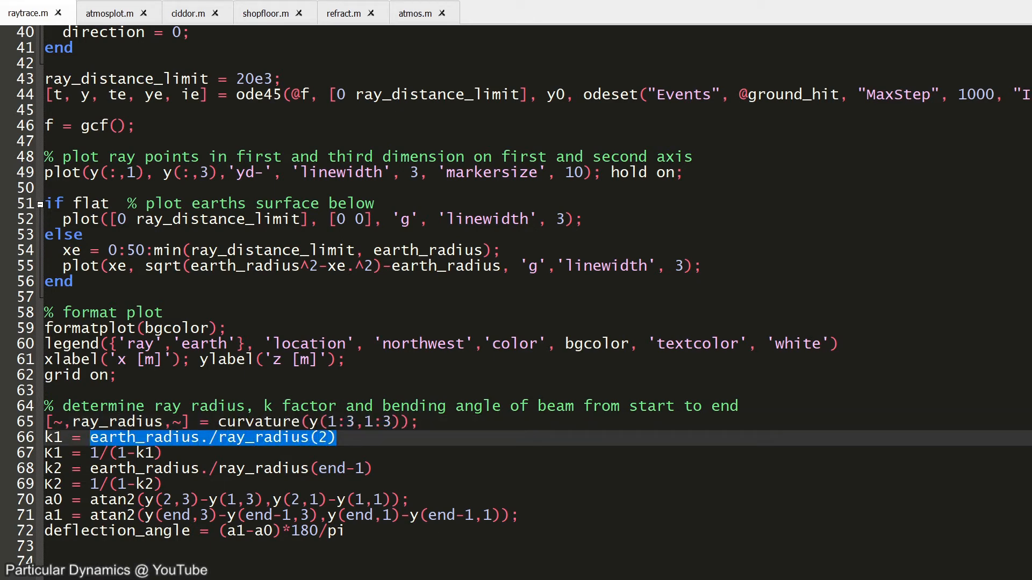
{"action": "mouse_move", "coordinate": [244, 445]}
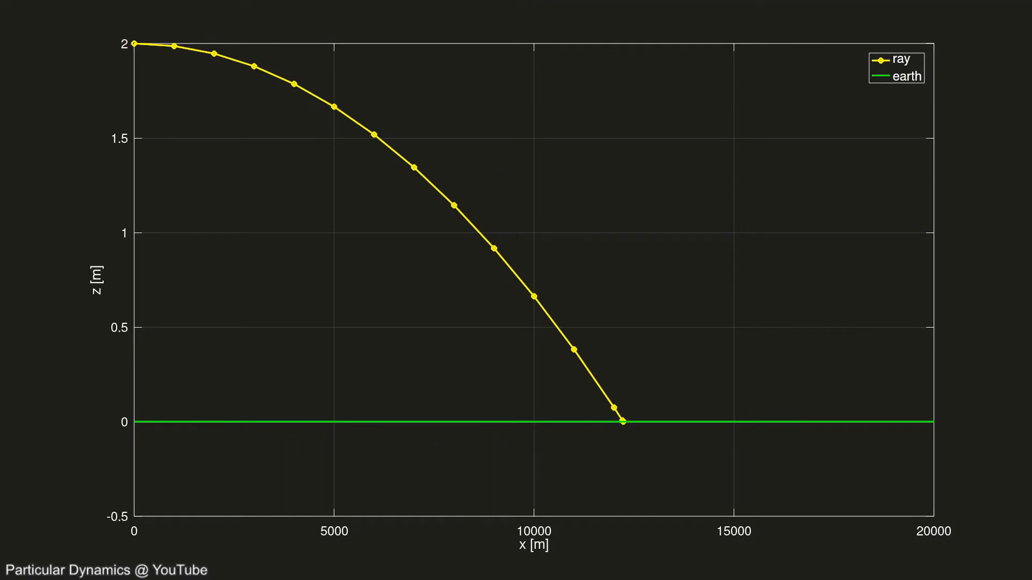
{"action": "mouse_move", "coordinate": [157, 539]}
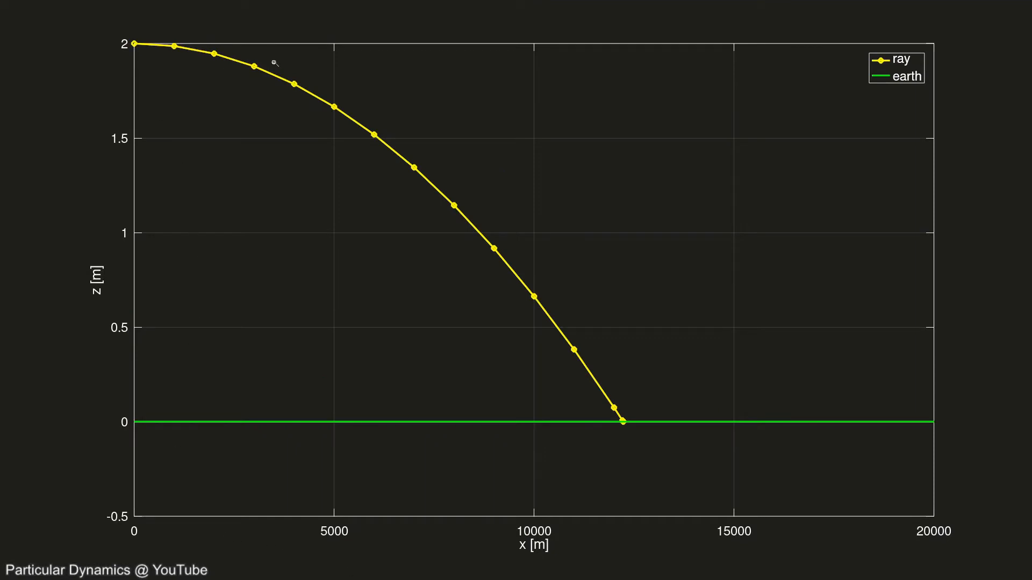
{"action": "mouse_move", "coordinate": [606, 382]}
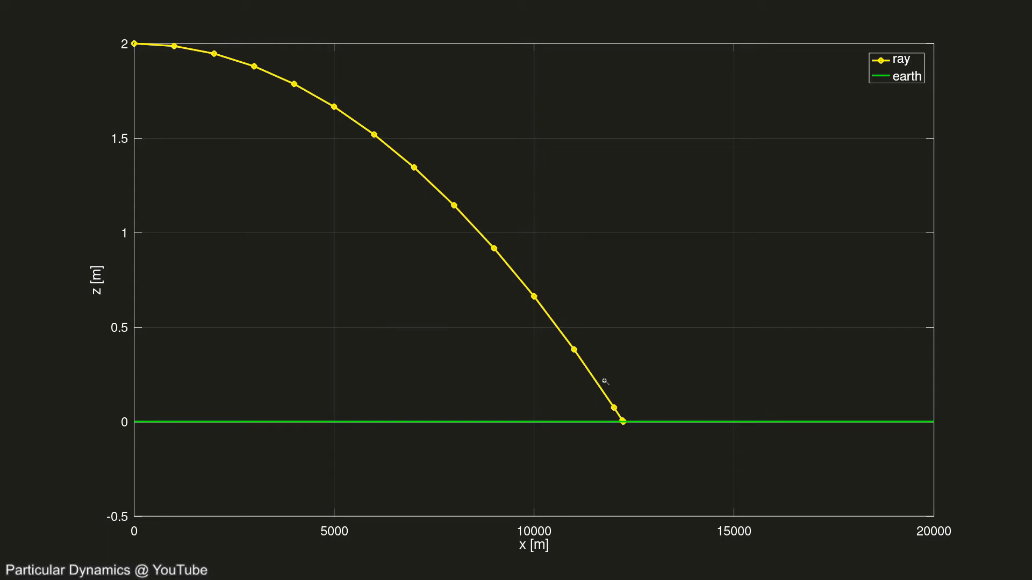
{"action": "mouse_move", "coordinate": [632, 529]}
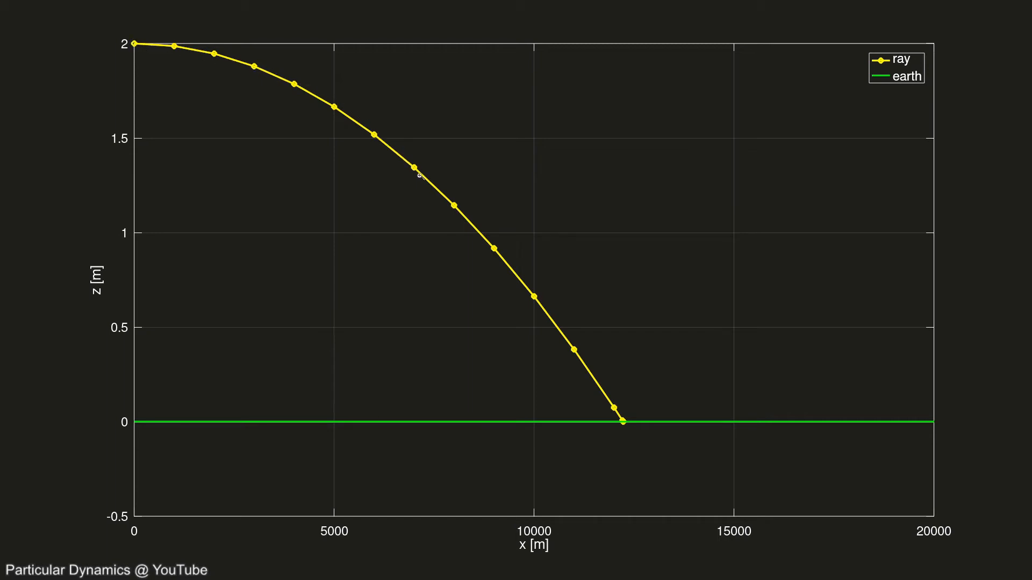
{"action": "mouse_move", "coordinate": [598, 368]}
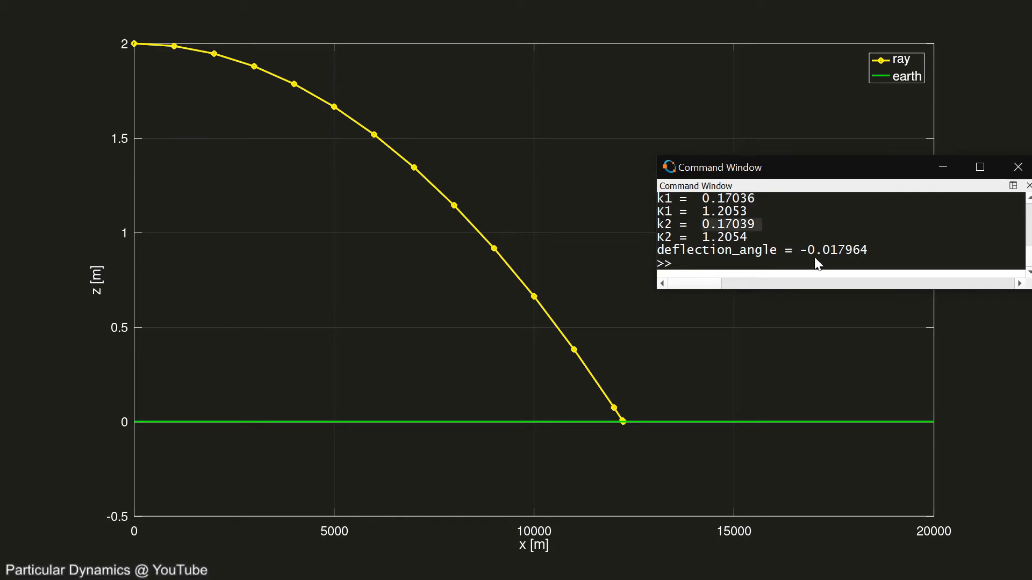
Highlight the flat-earth deflection angle value -0.017964 in the Command Window
{"action": "double_click", "coordinate": [816, 249]}
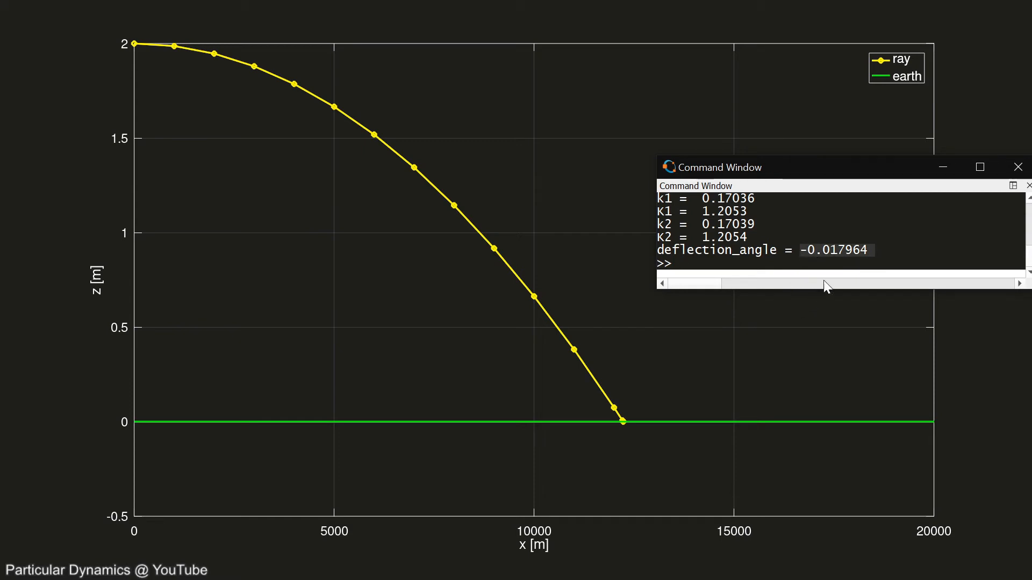
{"action": "mouse_move", "coordinate": [840, 260]}
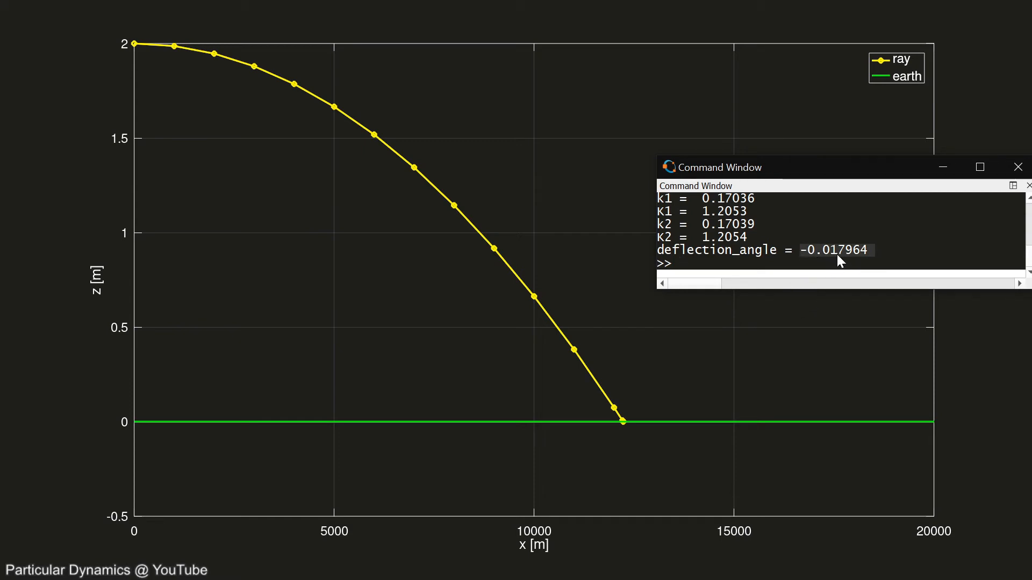
{"action": "mouse_move", "coordinate": [834, 265]}
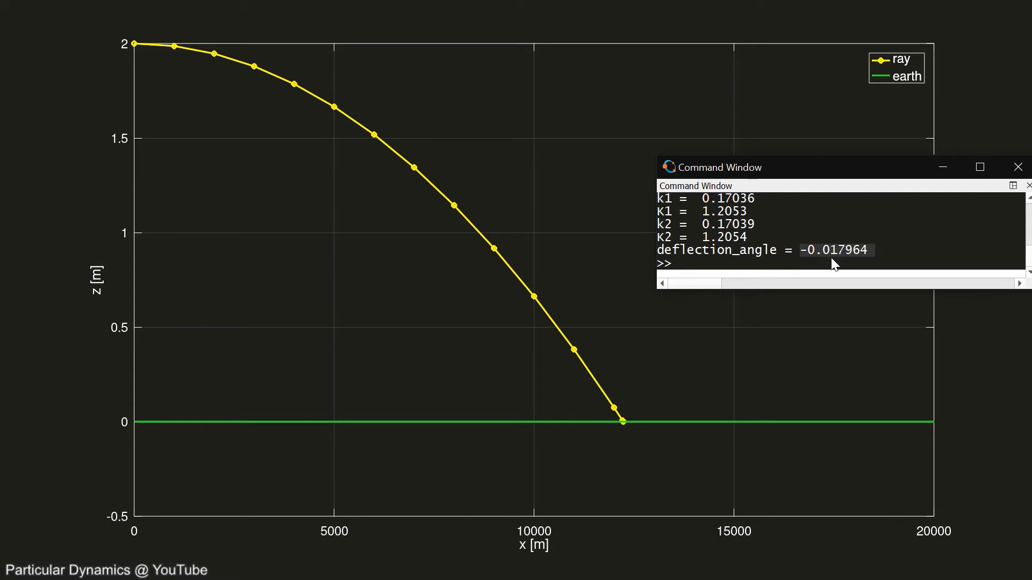
{"action": "mouse_move", "coordinate": [844, 269]}
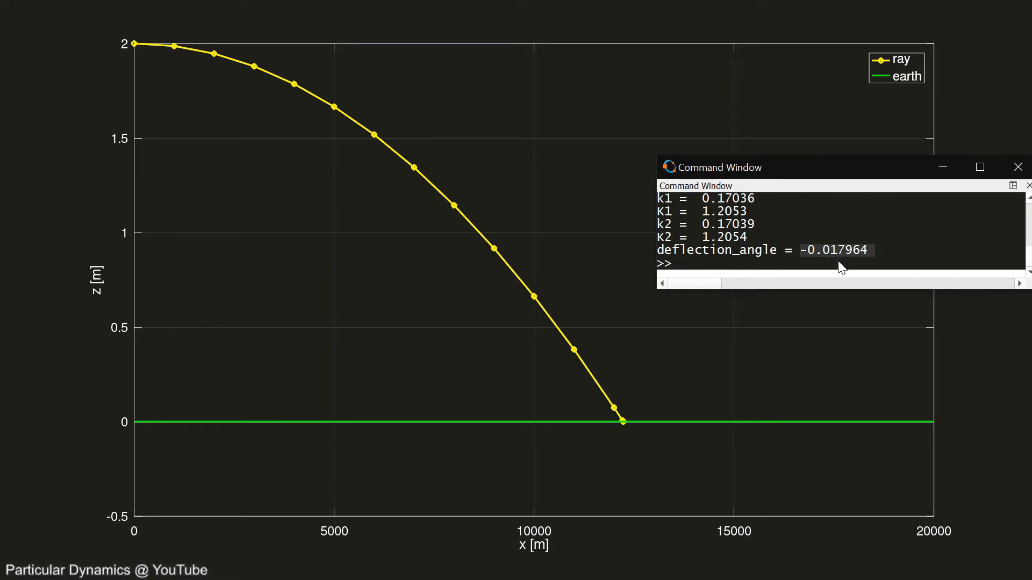
{"action": "mouse_move", "coordinate": [117, 58]}
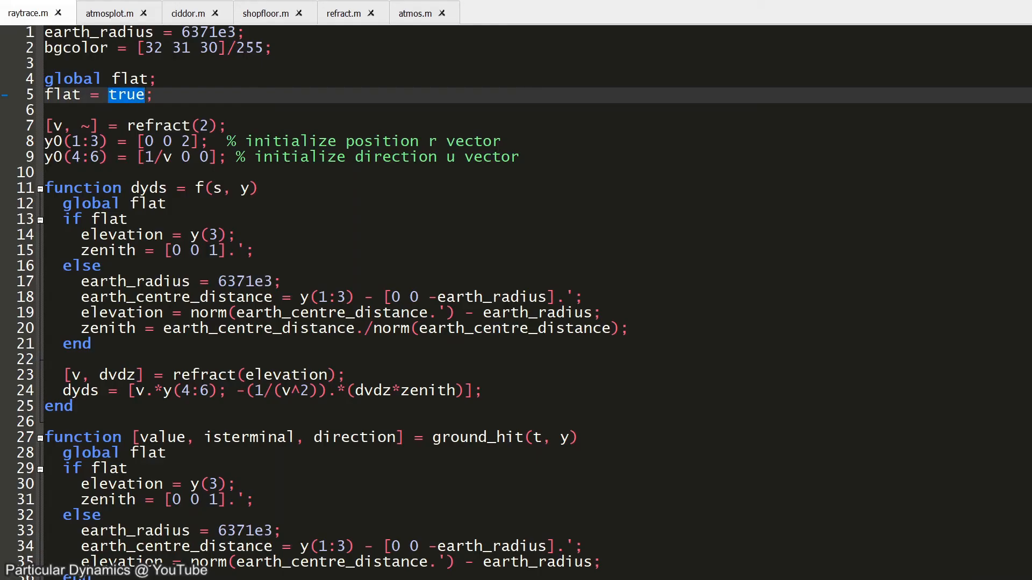
Set flat = false on line 5 to simulate a round earth
{"action": "type", "text": "false"}
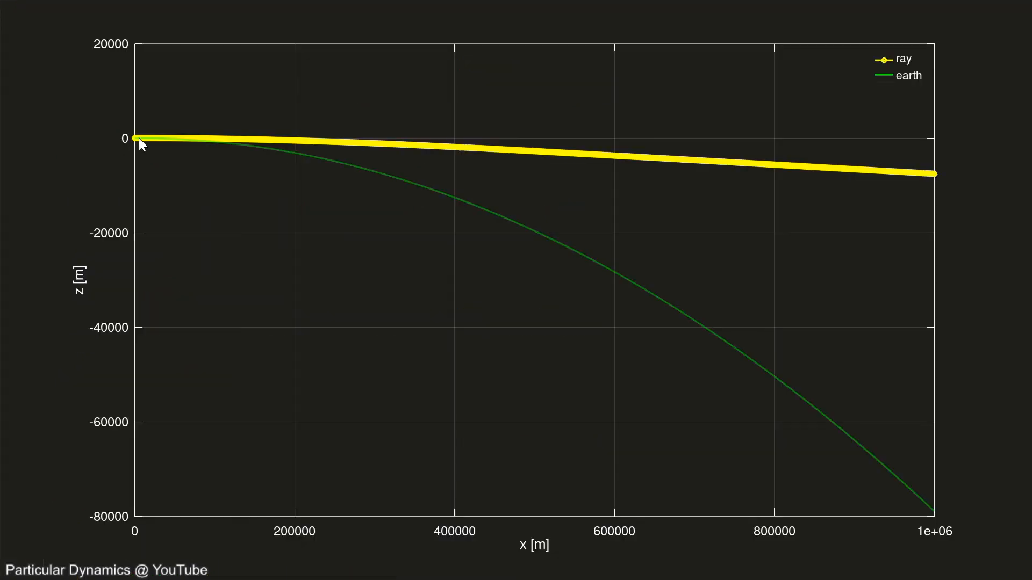
{"action": "mouse_move", "coordinate": [352, 143]}
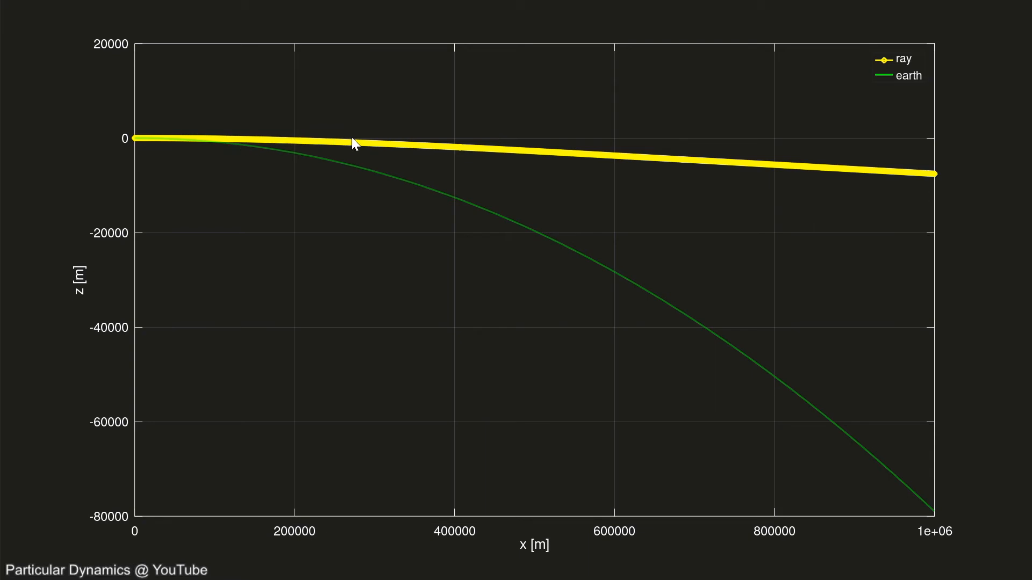
{"action": "mouse_move", "coordinate": [168, 145]}
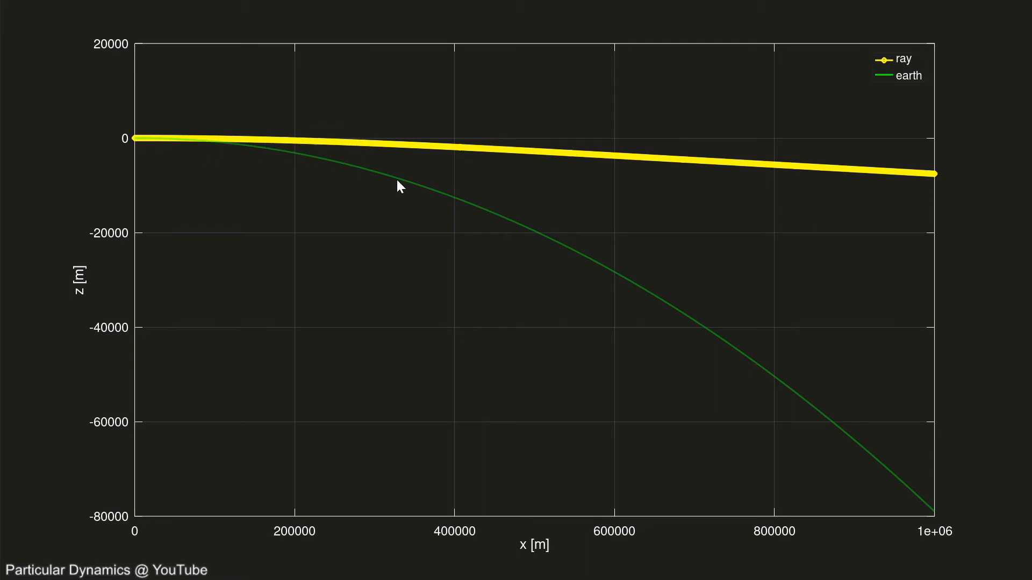
{"action": "mouse_move", "coordinate": [836, 480]}
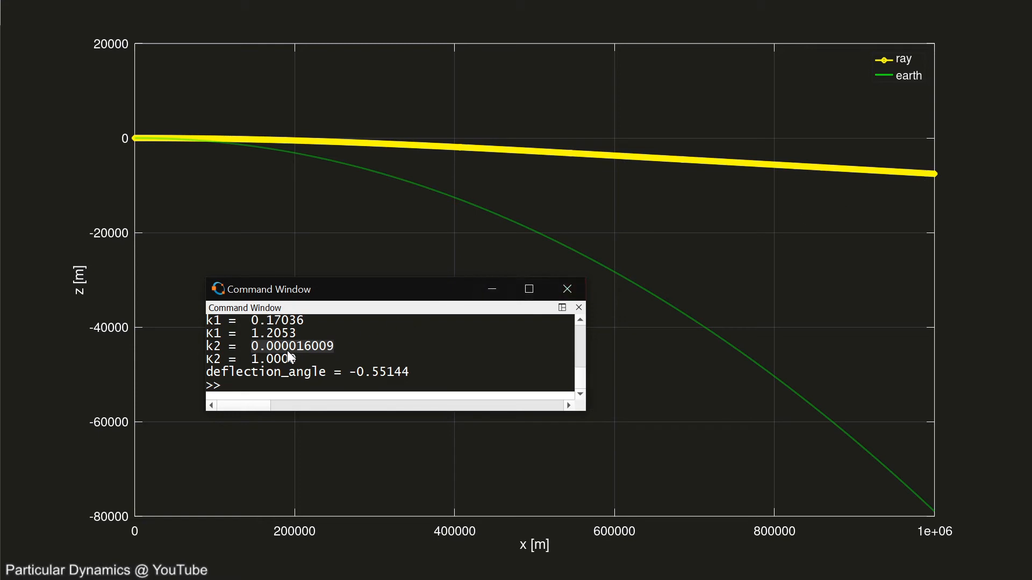
{"action": "mouse_move", "coordinate": [272, 354]}
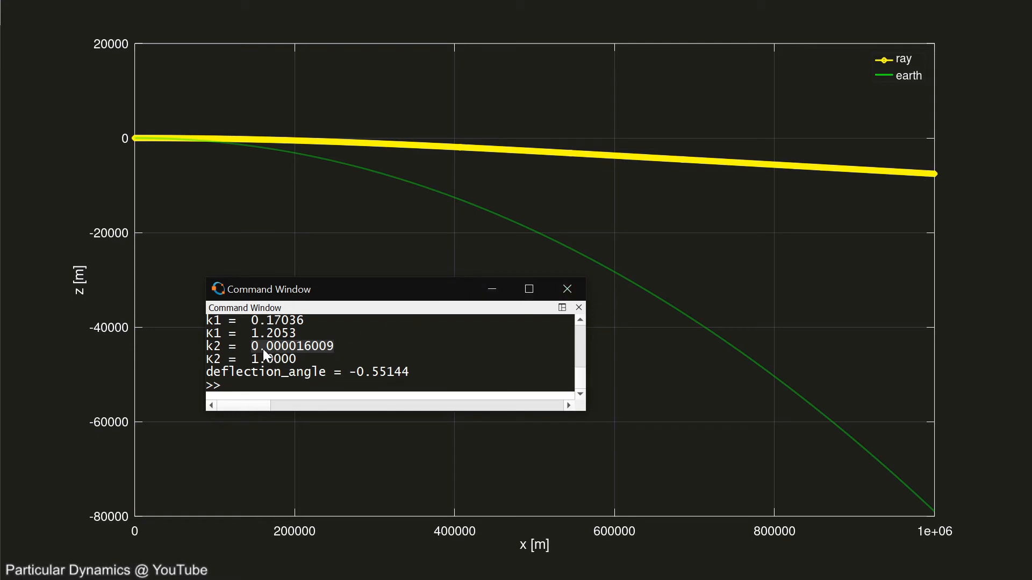
{"action": "mouse_move", "coordinate": [263, 356]}
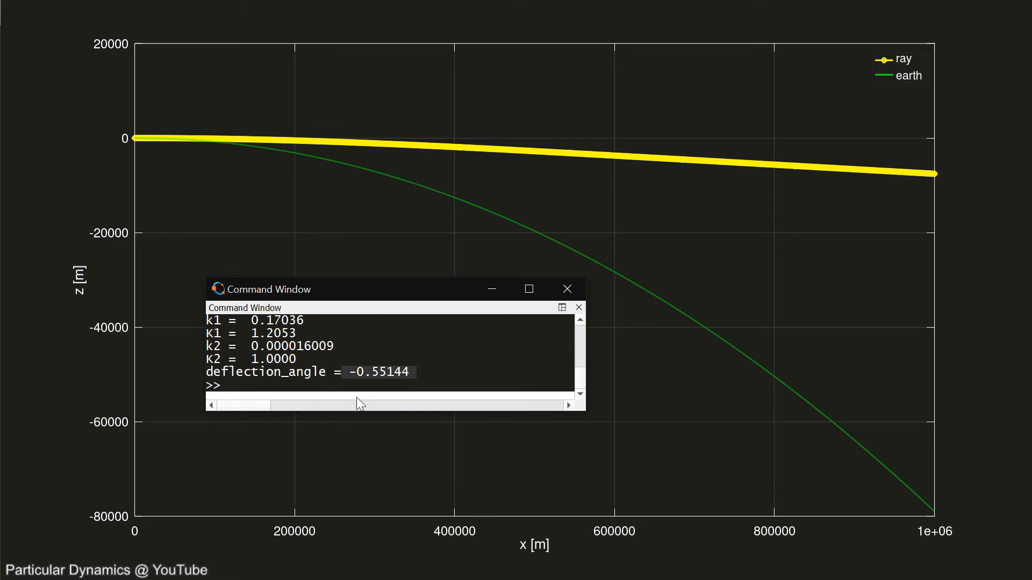
{"action": "mouse_move", "coordinate": [389, 402]}
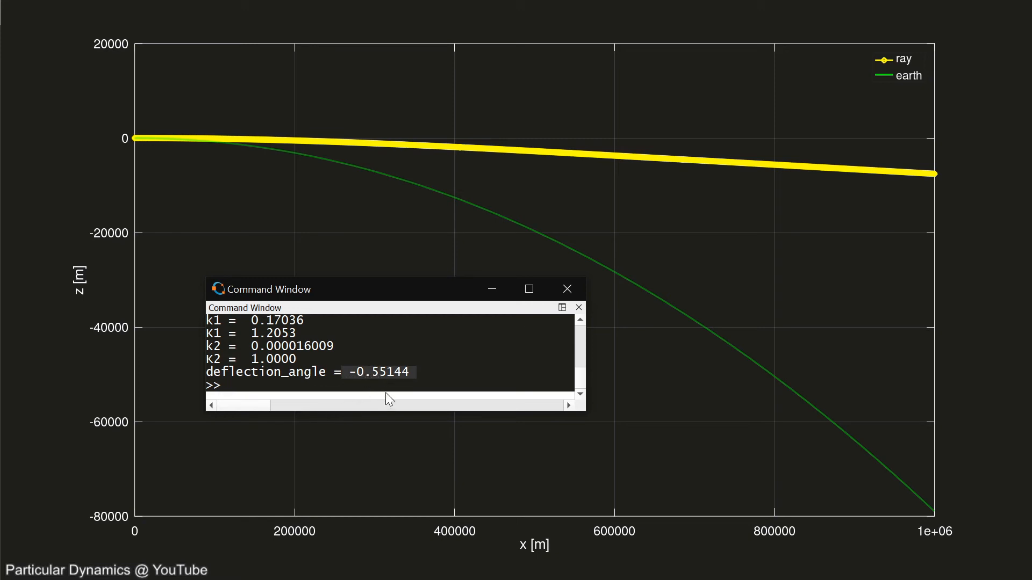
{"action": "mouse_move", "coordinate": [354, 402]}
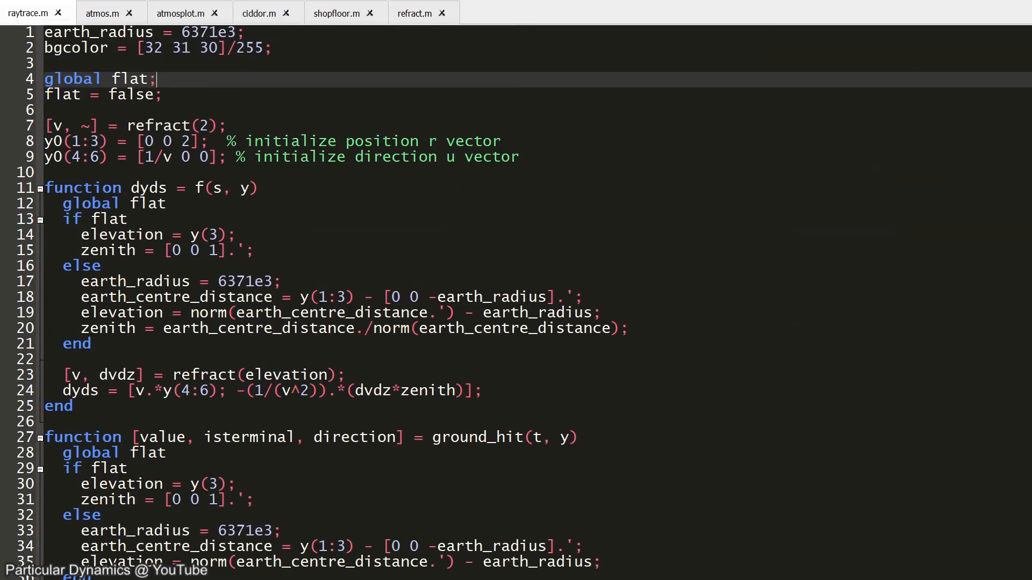
{"action": "mouse_move", "coordinate": [103, 13]}
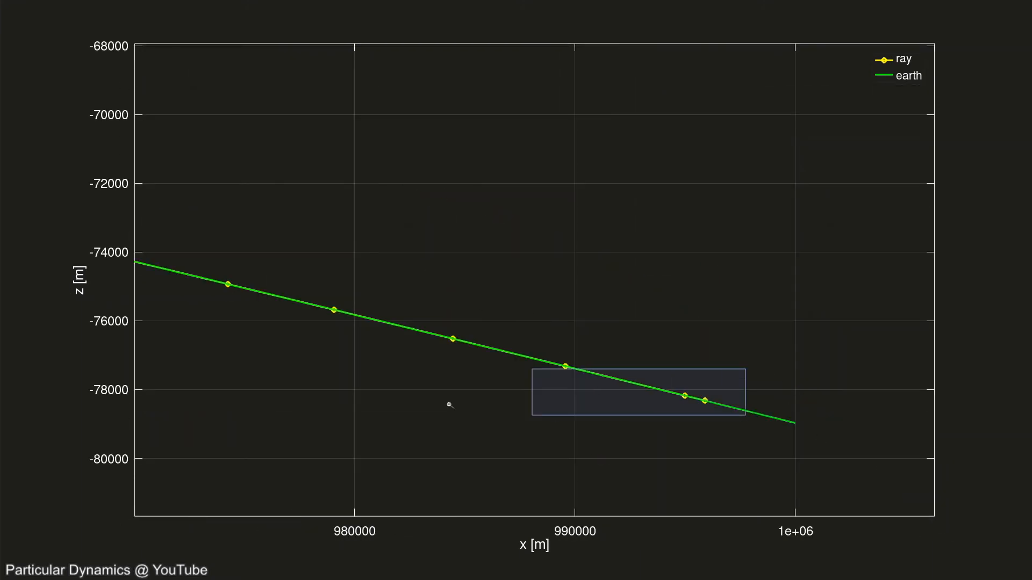
Zoom into the ray's end near x ≈ 995900 m just above the earth
{"action": "left_click_drag", "start_coordinate": [532, 368], "coordinate": [745, 416]}
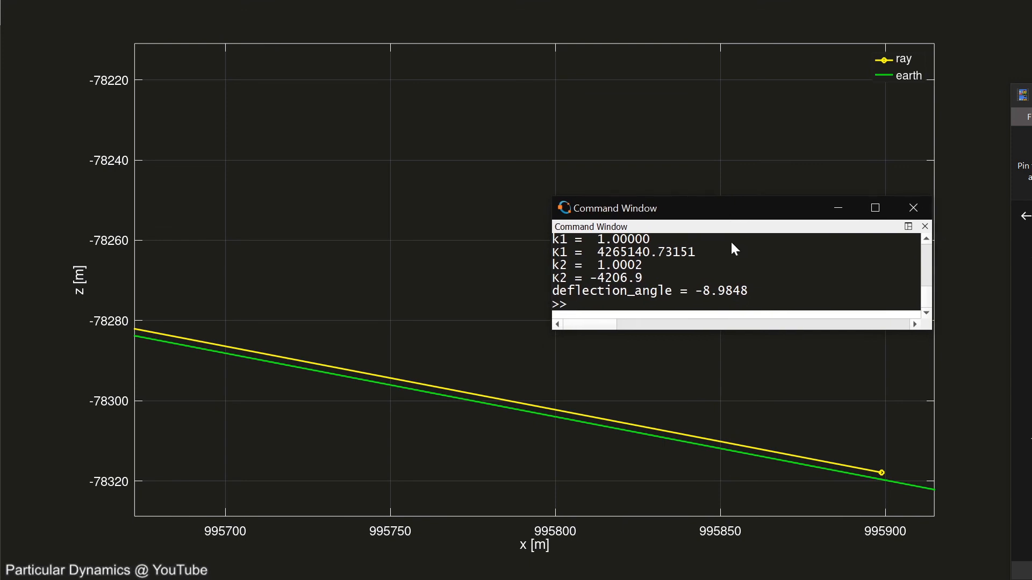
{"action": "mouse_move", "coordinate": [578, 251]}
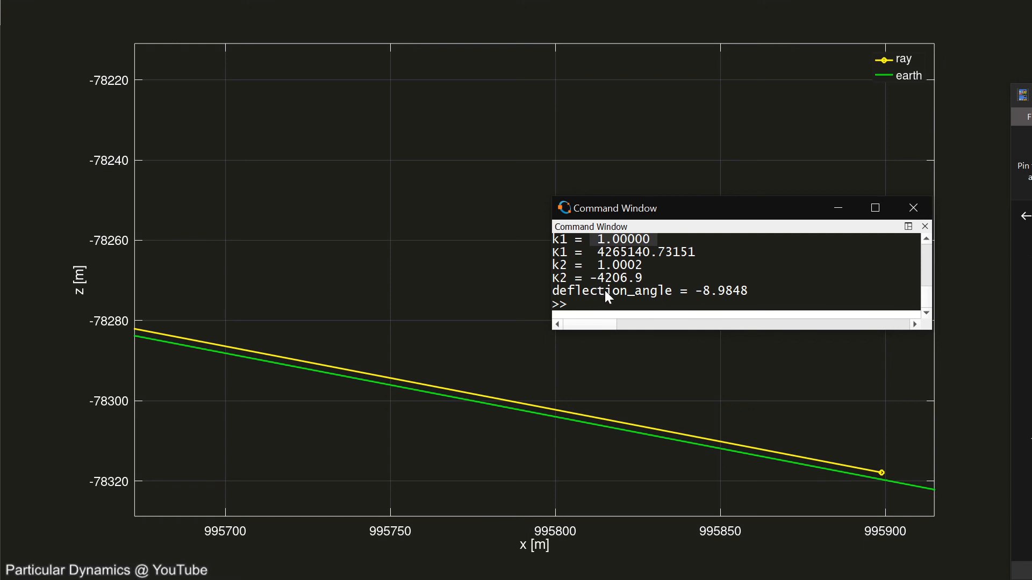
{"action": "mouse_move", "coordinate": [644, 275]}
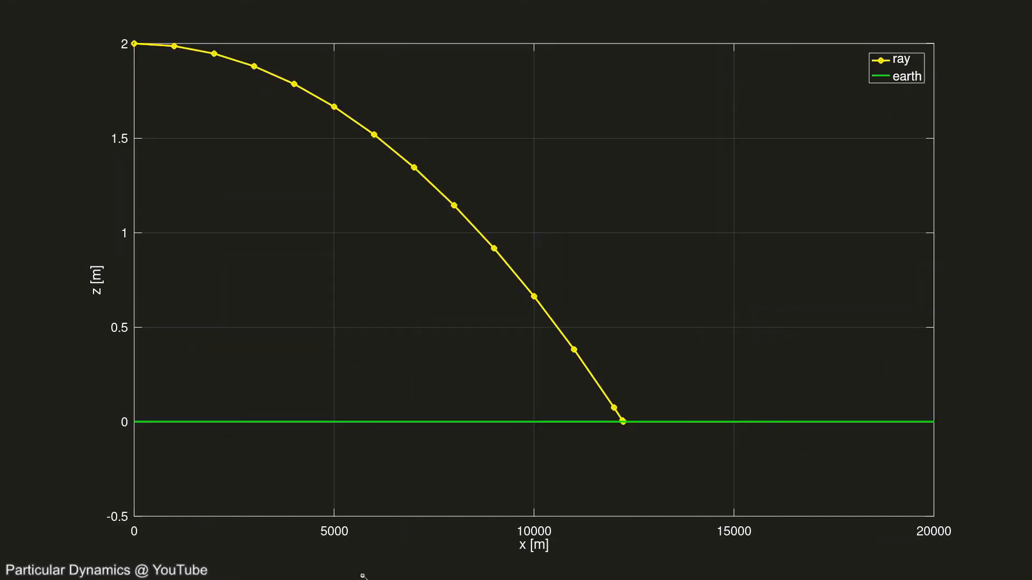
{"action": "mouse_move", "coordinate": [163, 534]}
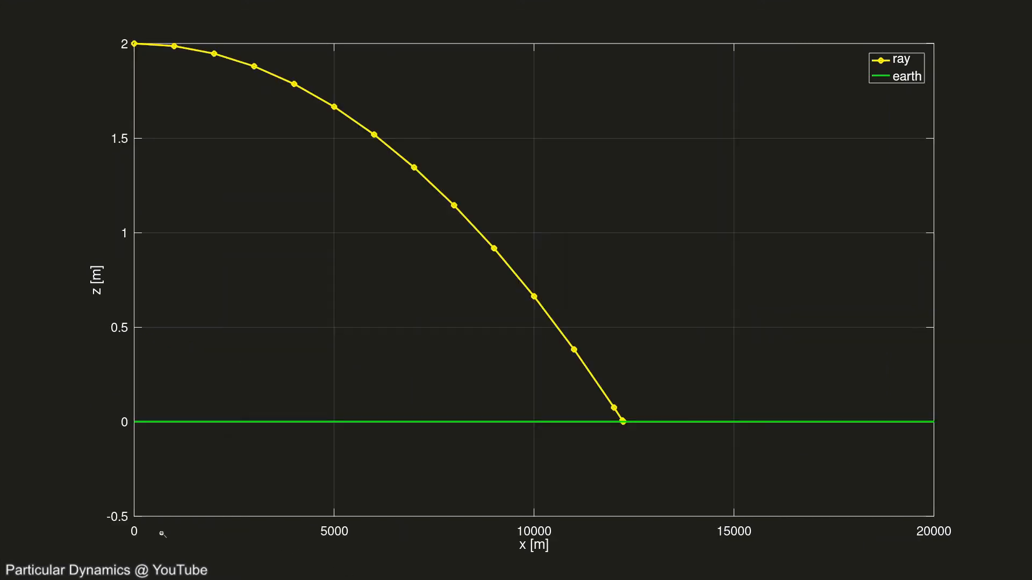
{"action": "mouse_move", "coordinate": [355, 103]}
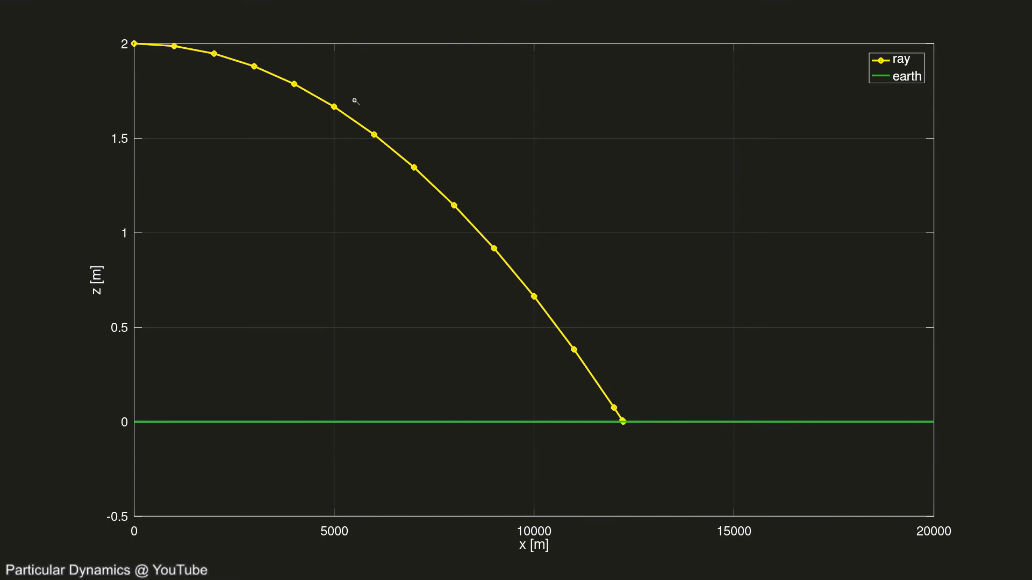
{"action": "mouse_move", "coordinate": [619, 412]}
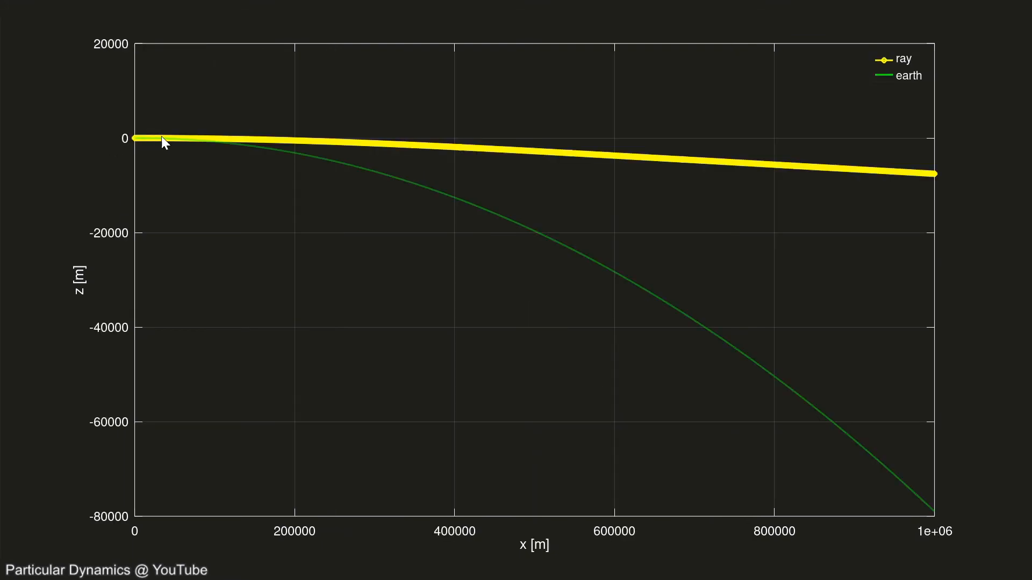
{"action": "mouse_move", "coordinate": [354, 141]}
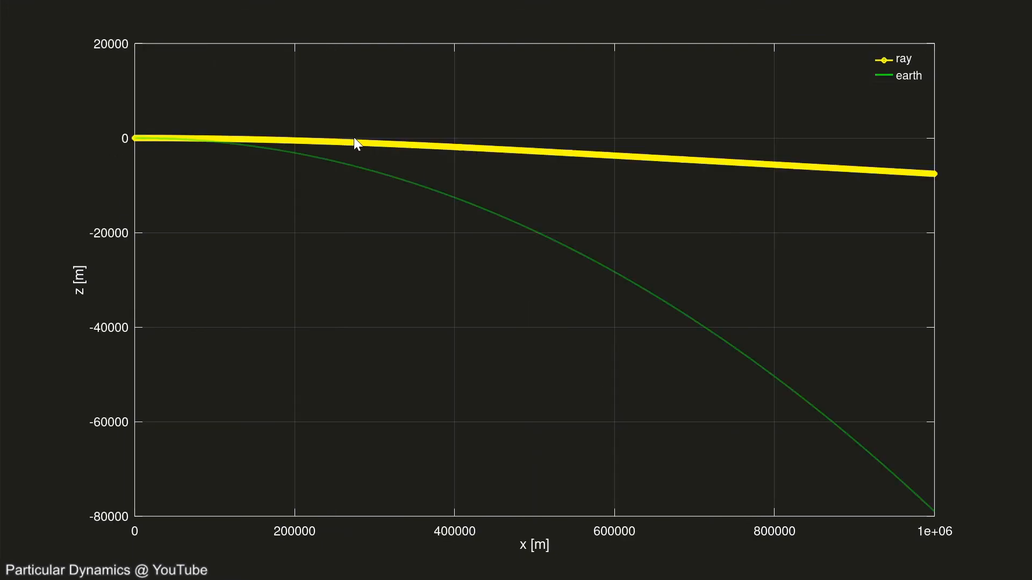
{"action": "mouse_move", "coordinate": [220, 142]}
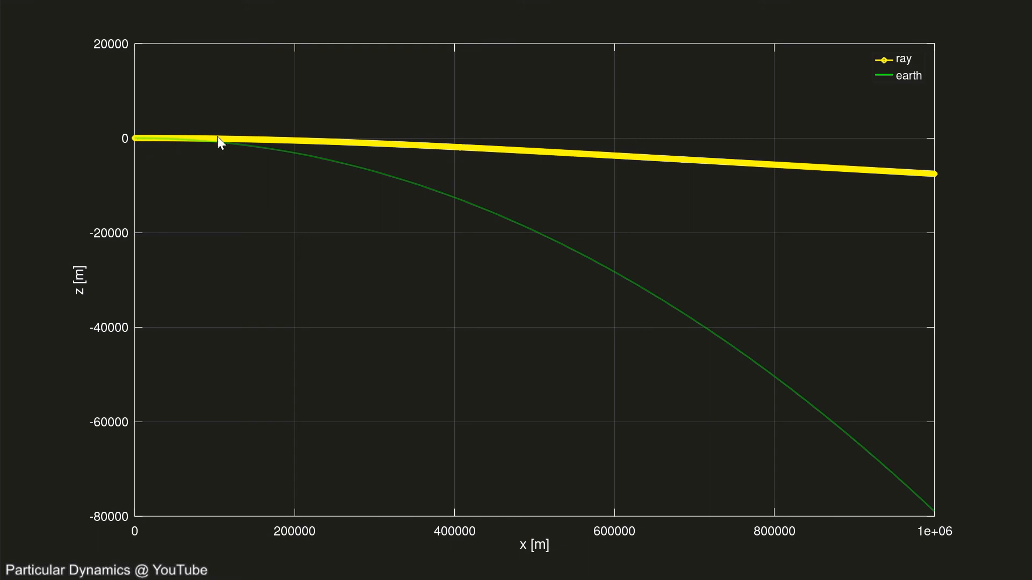
{"action": "mouse_move", "coordinate": [432, 201]}
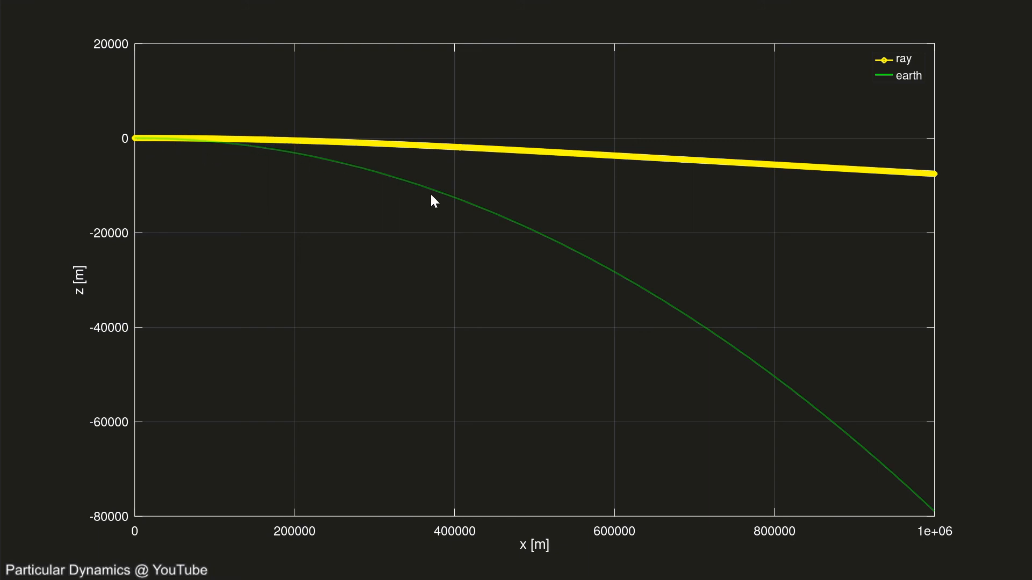
{"action": "mouse_move", "coordinate": [444, 344]}
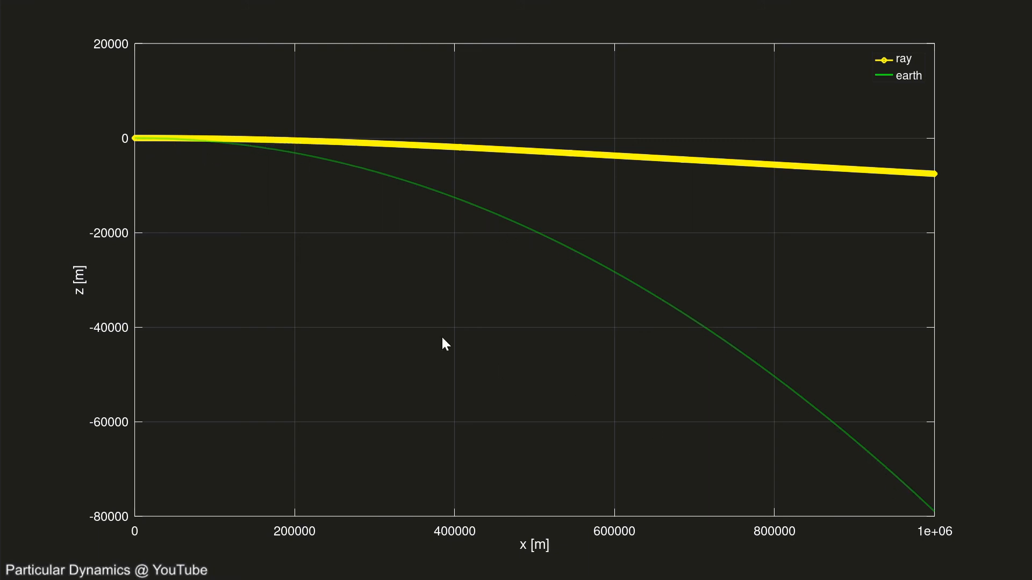